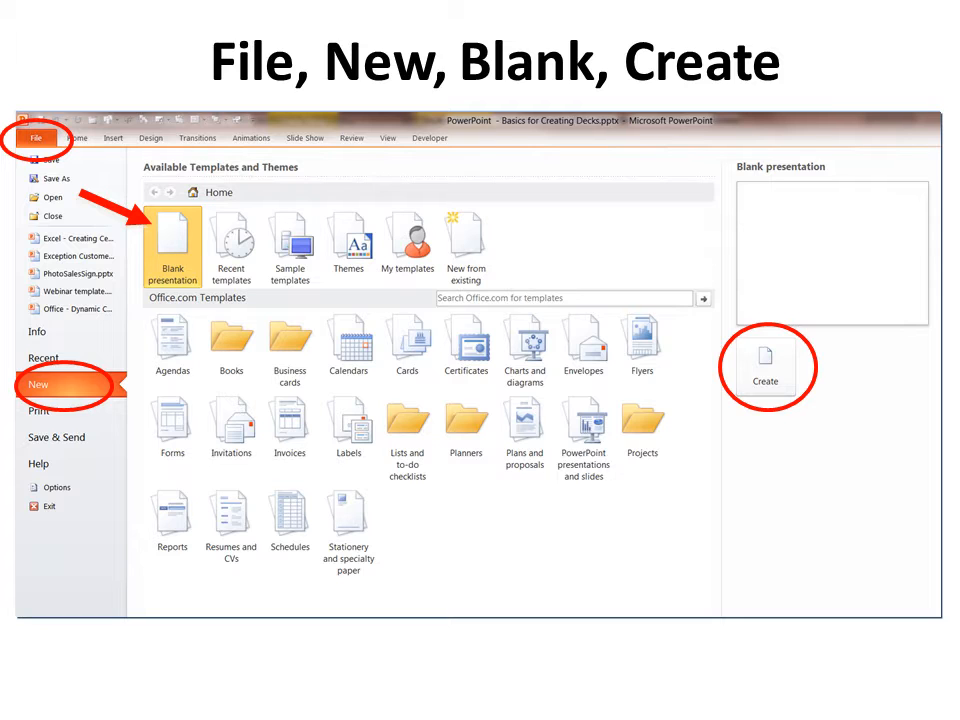
# Create a new blank presentation showing an empty title slide.
pyautogui.click(766, 360)
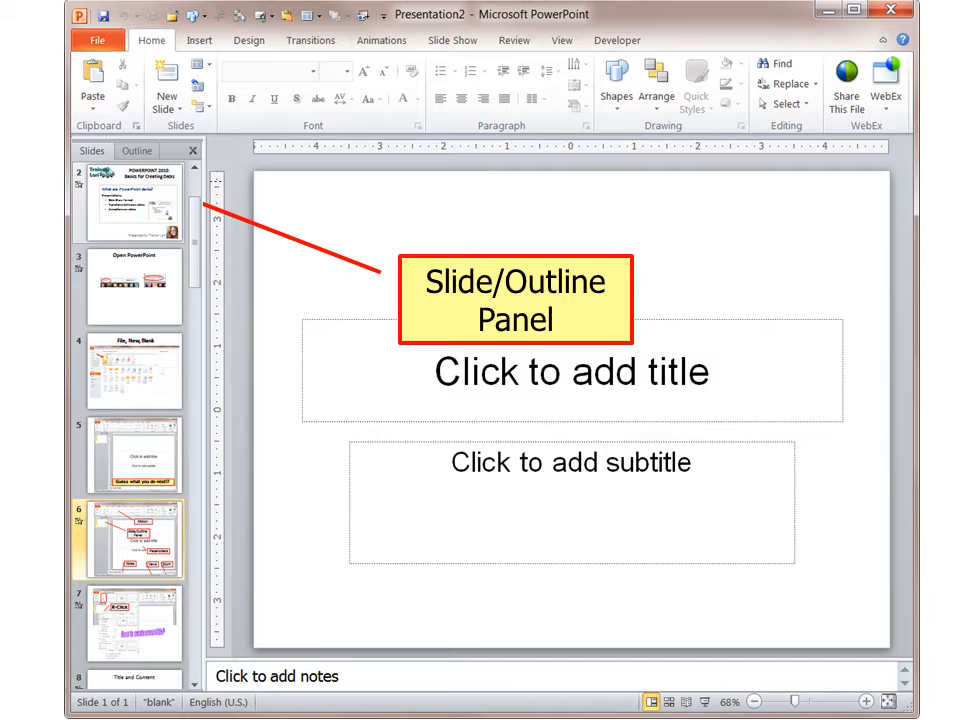
pyautogui.click(136, 151)
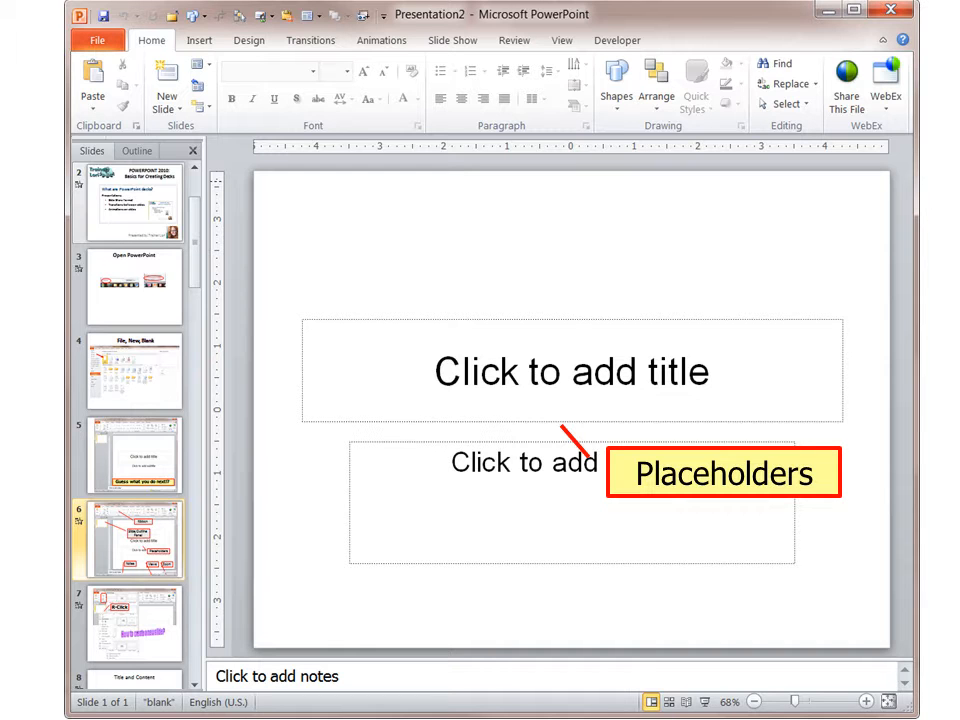
pyautogui.click(197, 66)
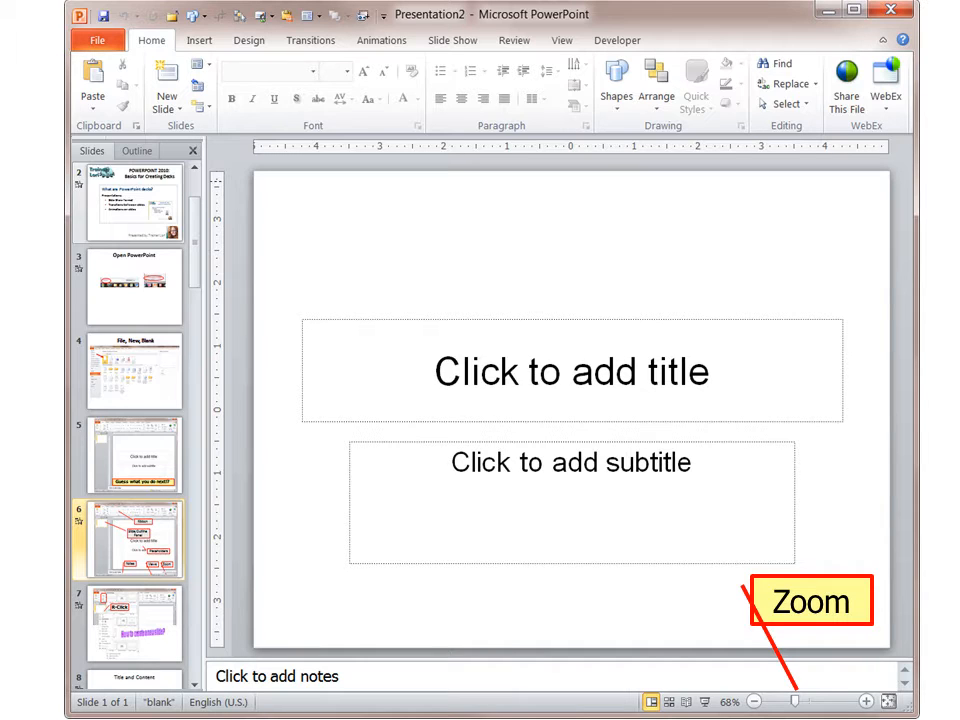
pyautogui.moveTo(886, 700)
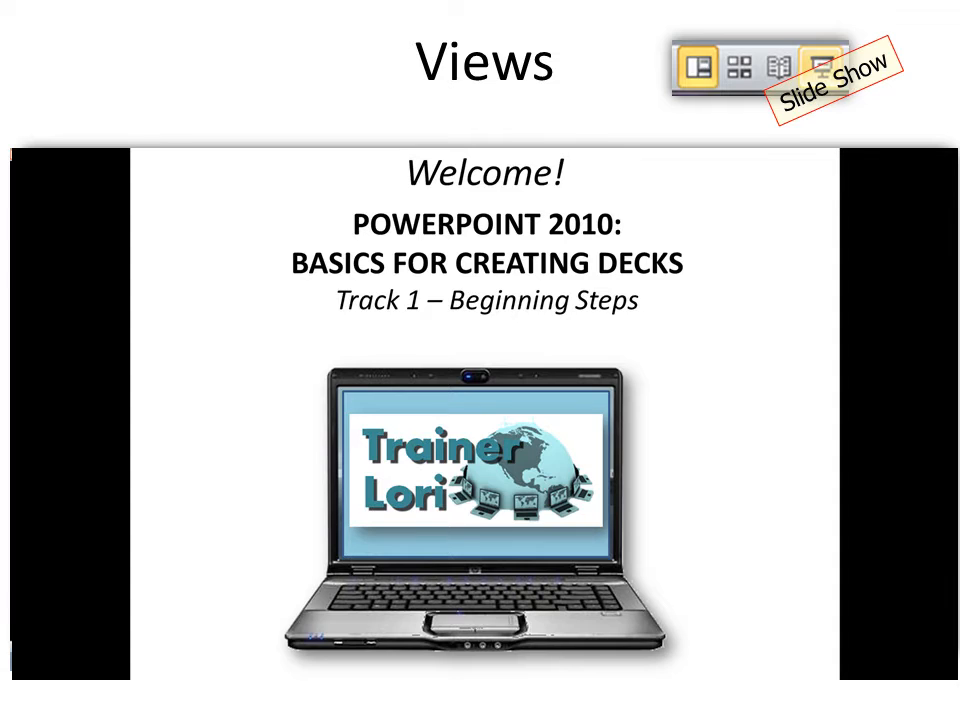
# Exit the slide show and return to Normal view of the one-slide presentation.
pyautogui.press('Escape')
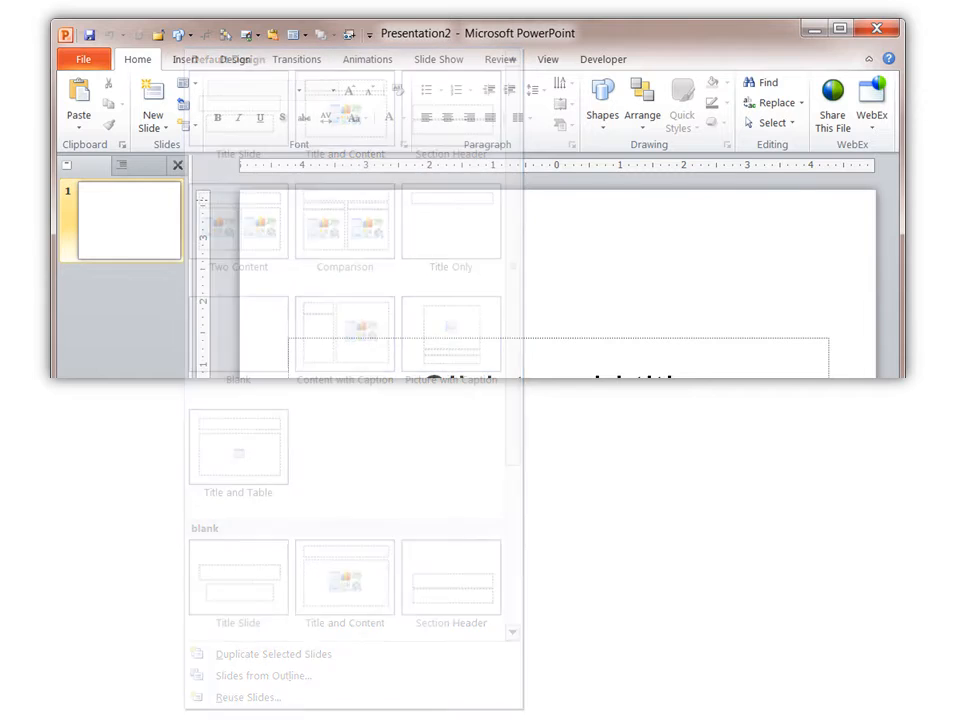
# Show the slide 1 thumbnail's context menu with New Slide and Layout commands.
pyautogui.rightClick(118, 220)
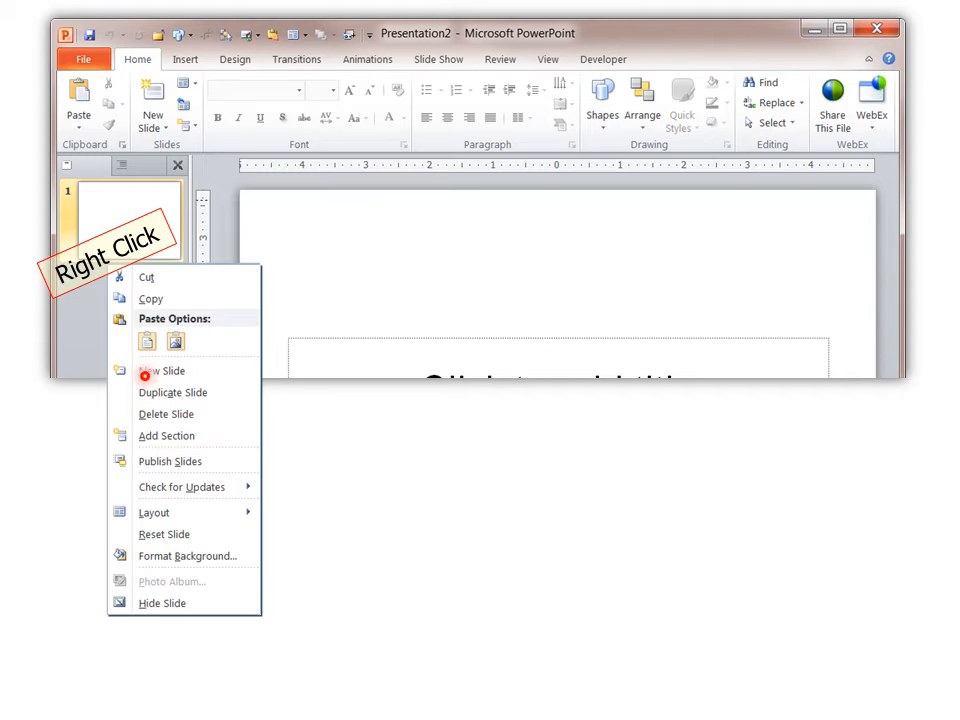
pyautogui.moveTo(214, 397)
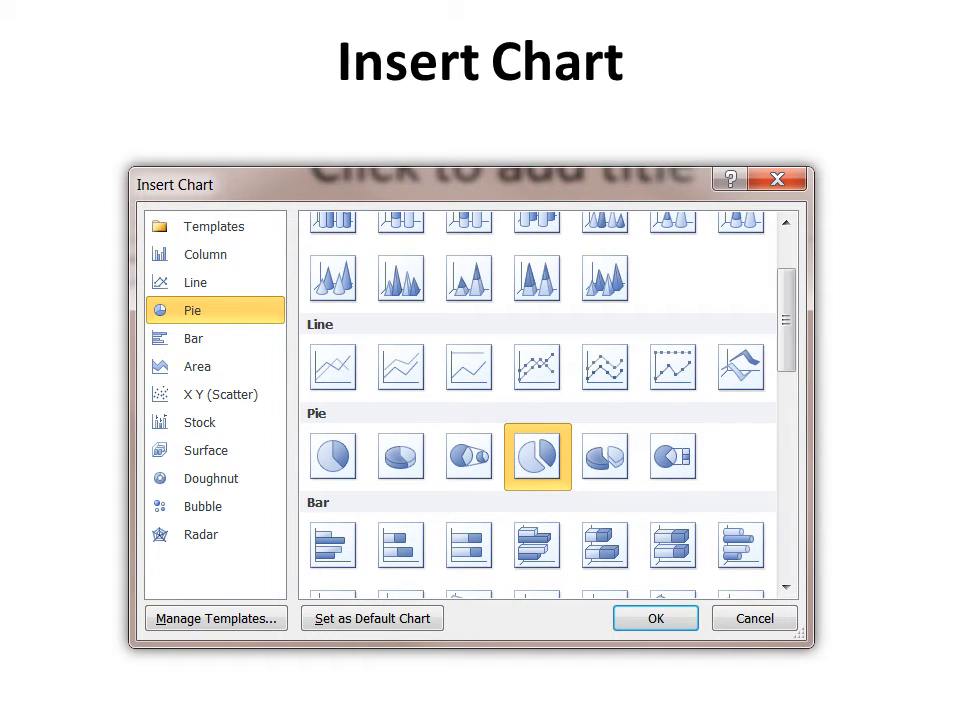
# Preview Basic Block List in the Choose a SmartArt Graphic dialog.
pyautogui.click(655, 618)
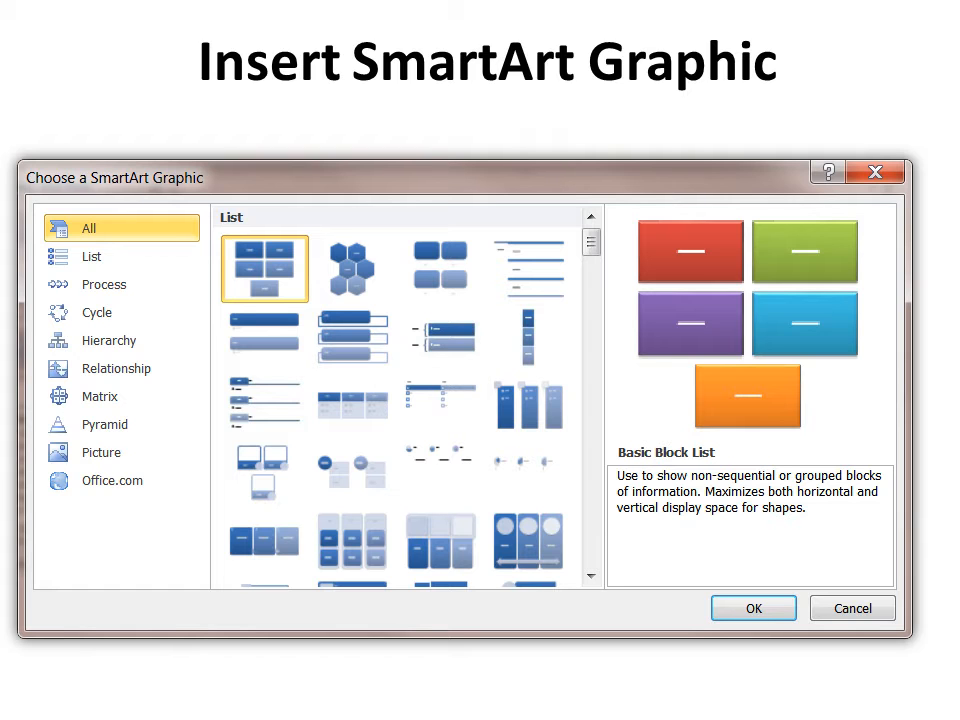
pyautogui.click(752, 608)
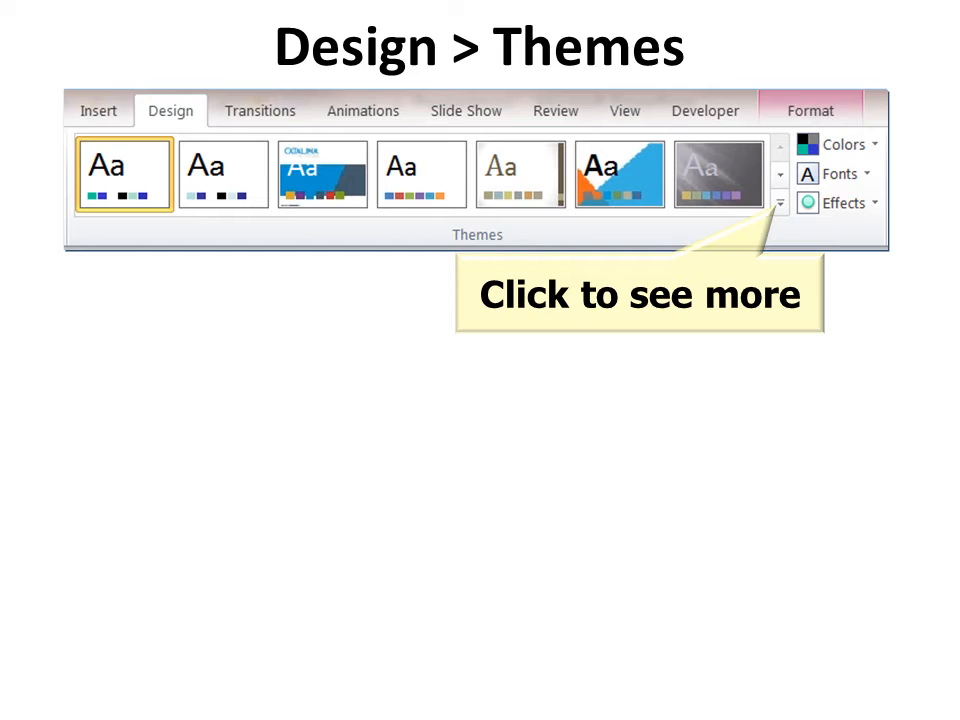
# Expand the Design tab's Themes group to show all built-in themes.
pyautogui.click(782, 204)
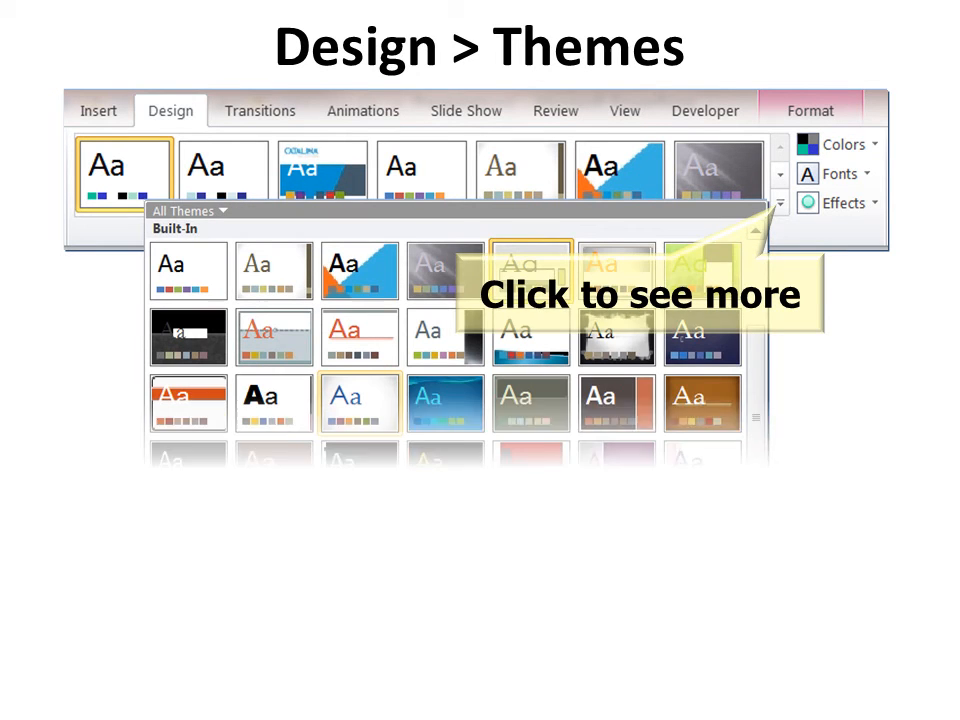
pyautogui.click(780, 204)
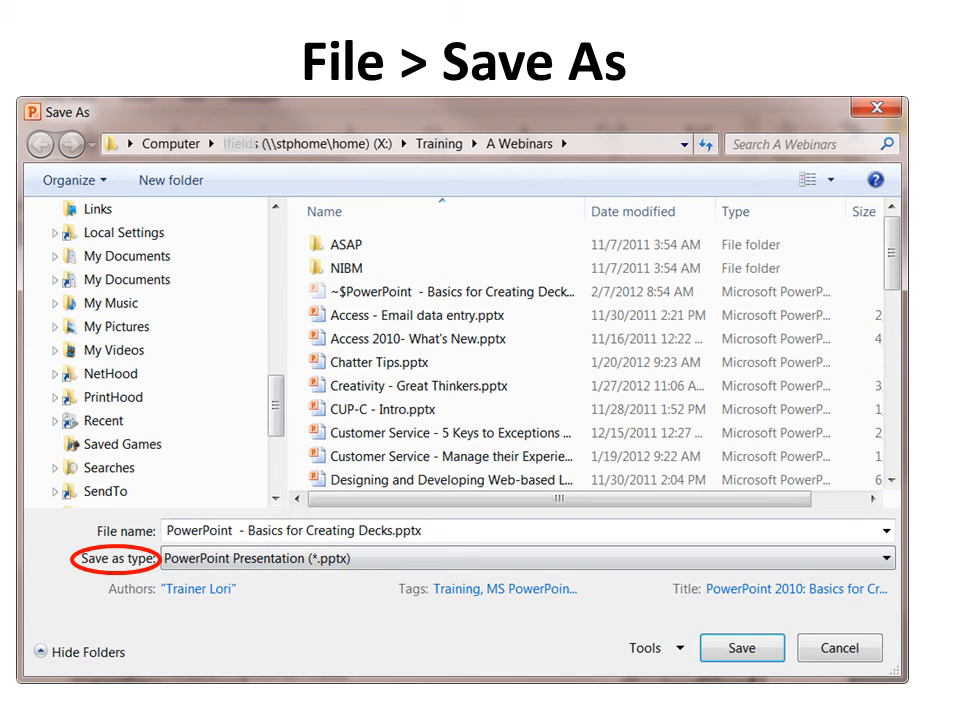
# Show the Save as type list of formats, including PDF and XPS.
pyautogui.click(880, 558)
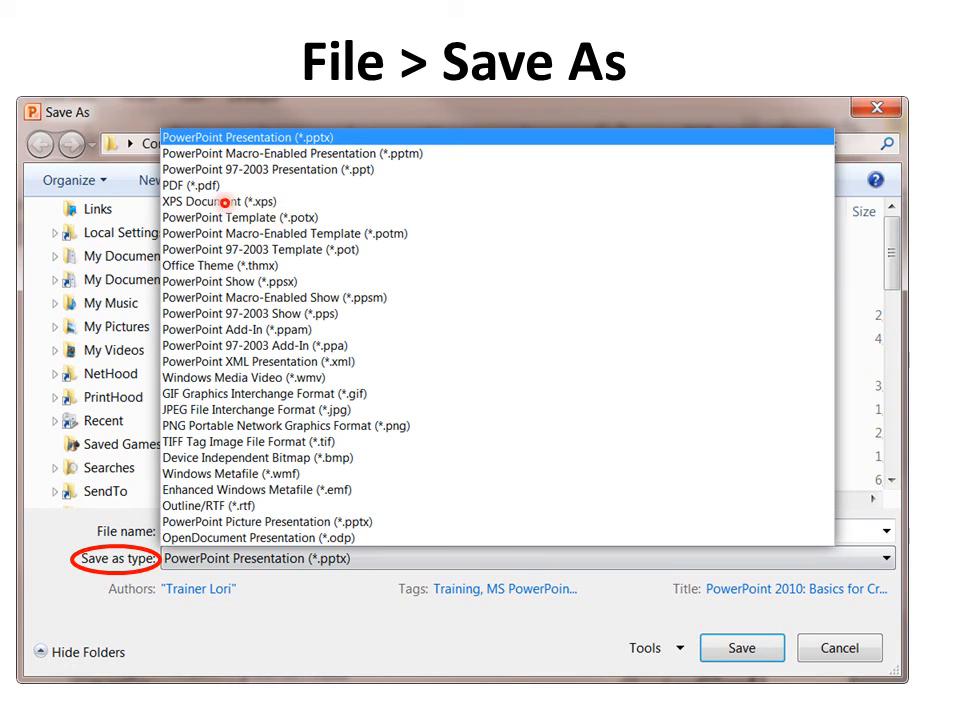
pyautogui.moveTo(177, 217)
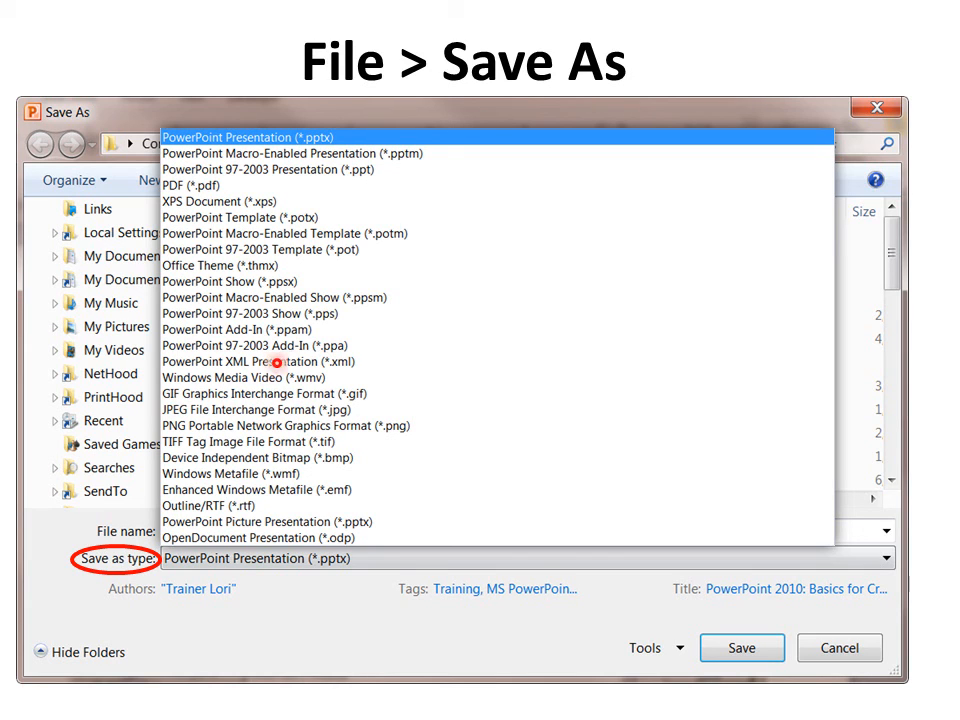
pyautogui.moveTo(257, 371)
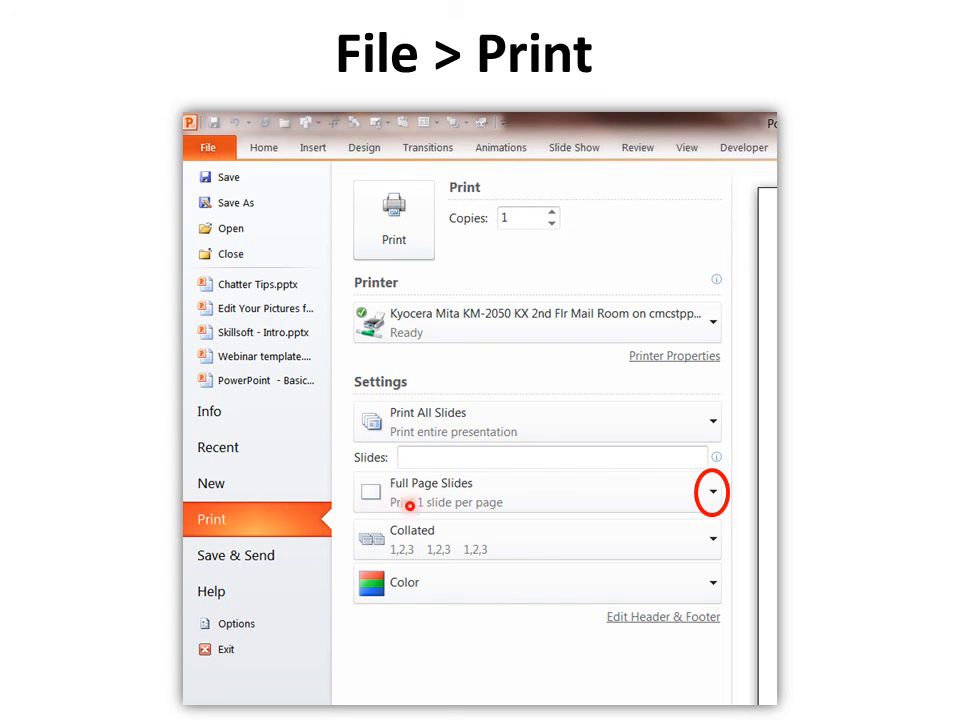
pyautogui.moveTo(383, 603)
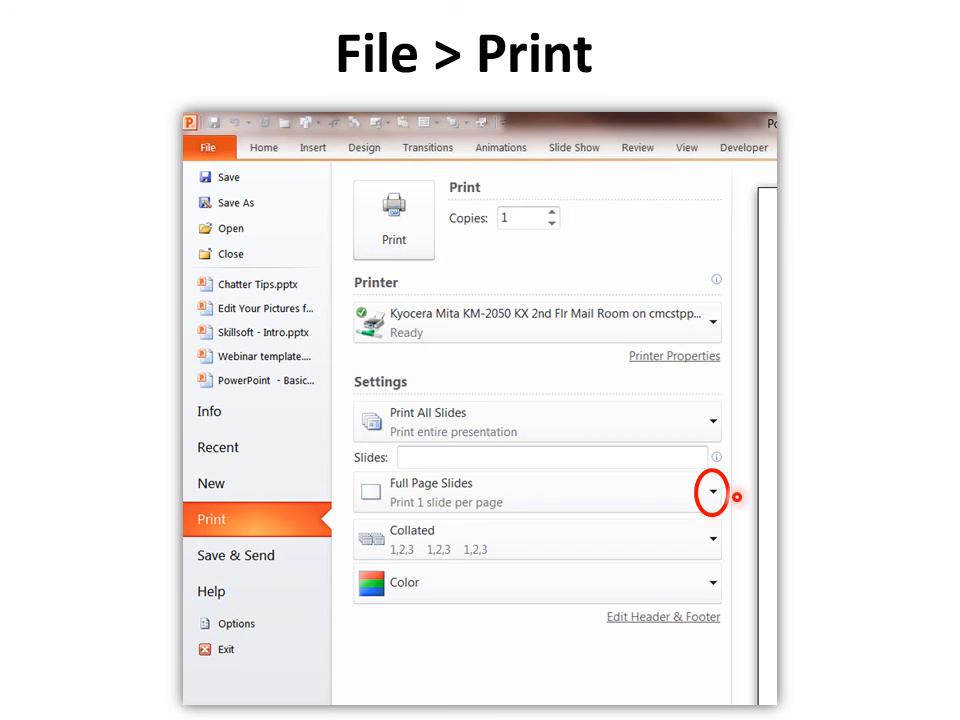
# Show the Full Page Slides print layout and handout options under Print Settings.
pyautogui.click(712, 491)
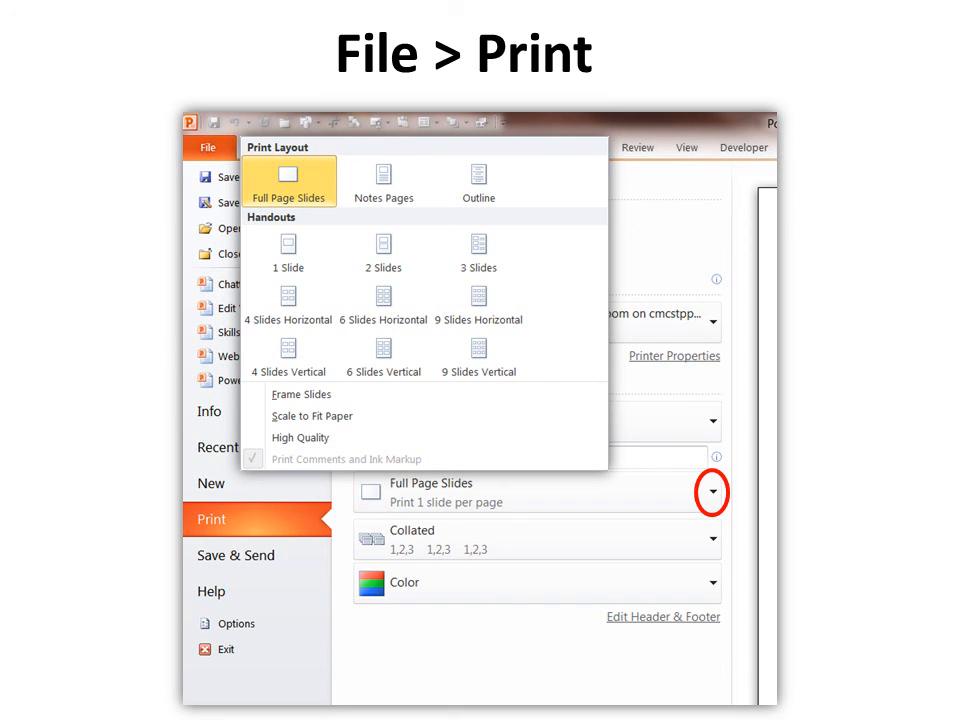
pyautogui.click(287, 240)
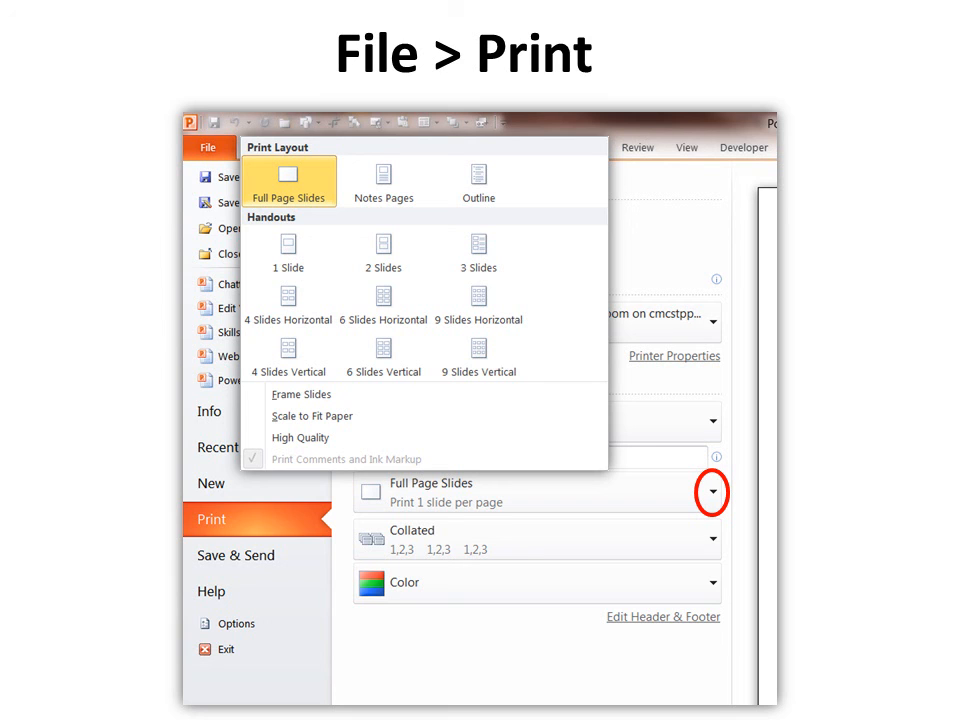
# Close the print layout choices as the tour ends on the subscribe screen.
pyautogui.press('right')
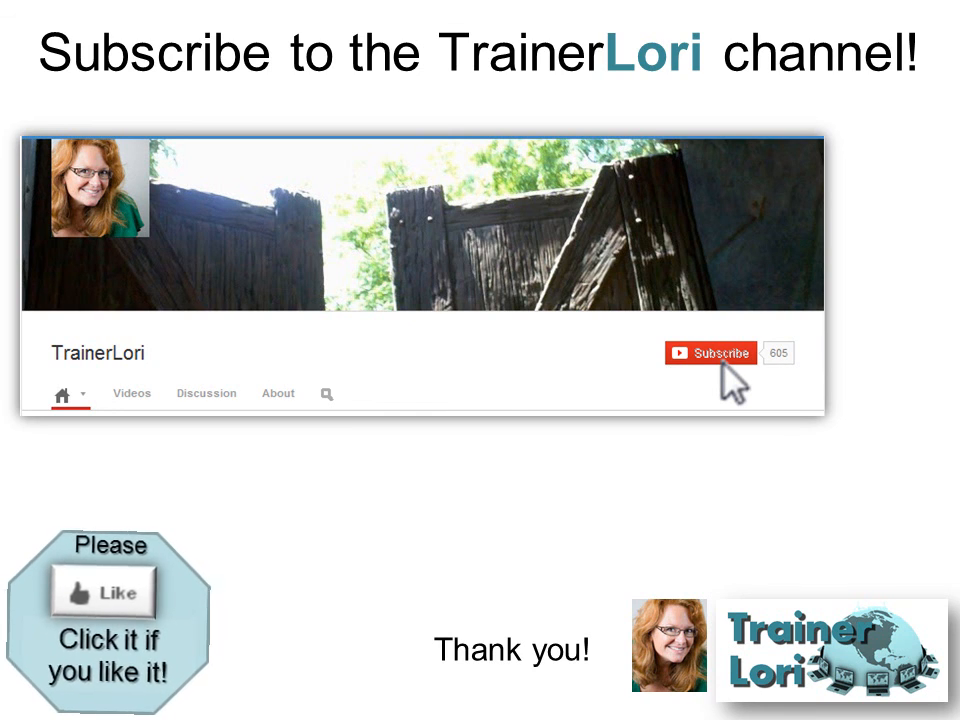